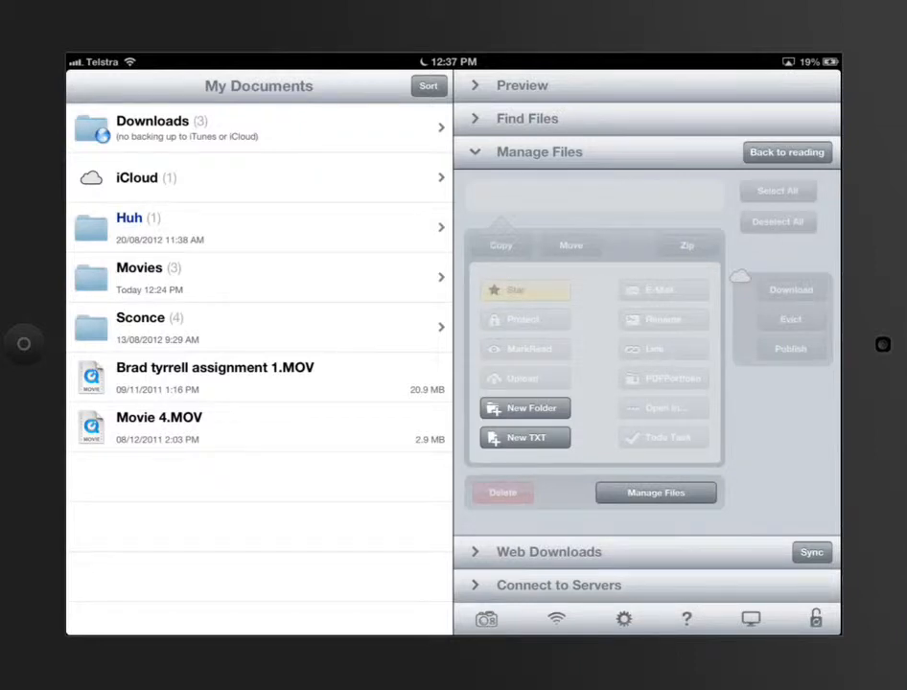
left_click(655, 492)
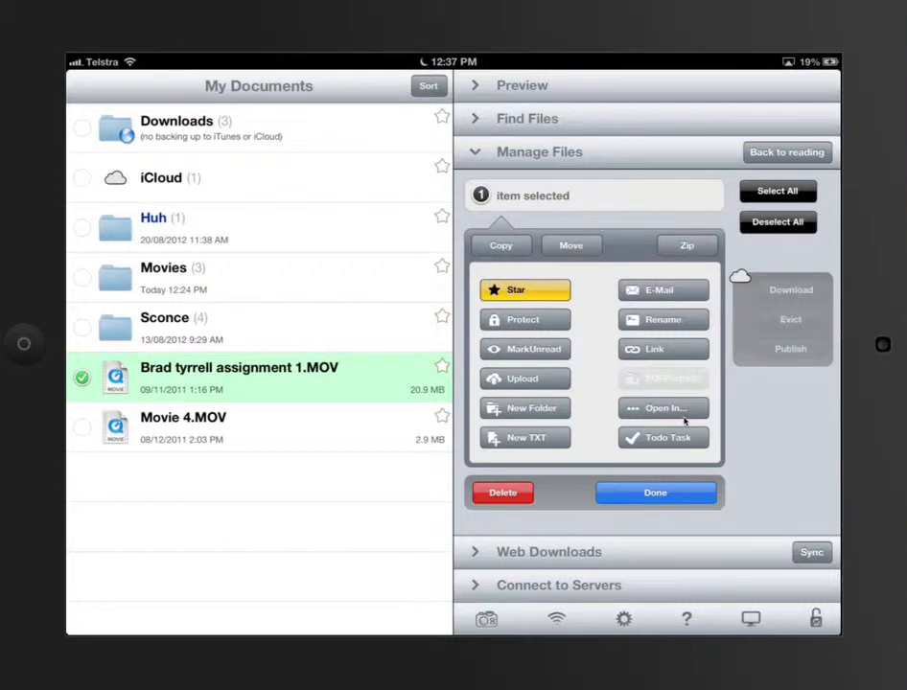
Send the selected movie to Coach's Eye via Open In for import.
left_click(662, 408)
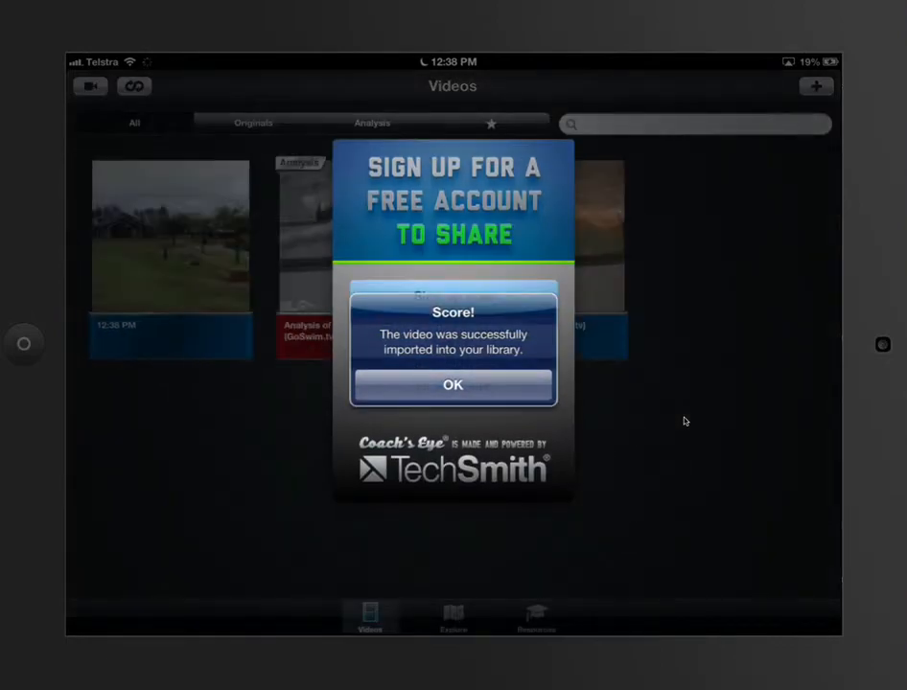
Dismiss the import confirmation and defer Coach's Eye account sign-up.
left_click(453, 385)
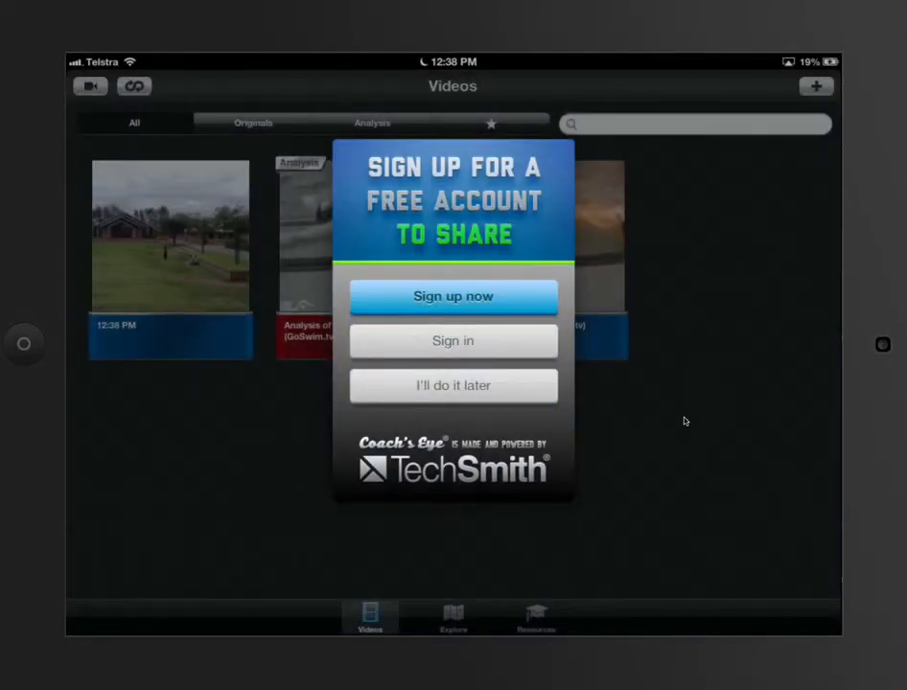
left_click(452, 386)
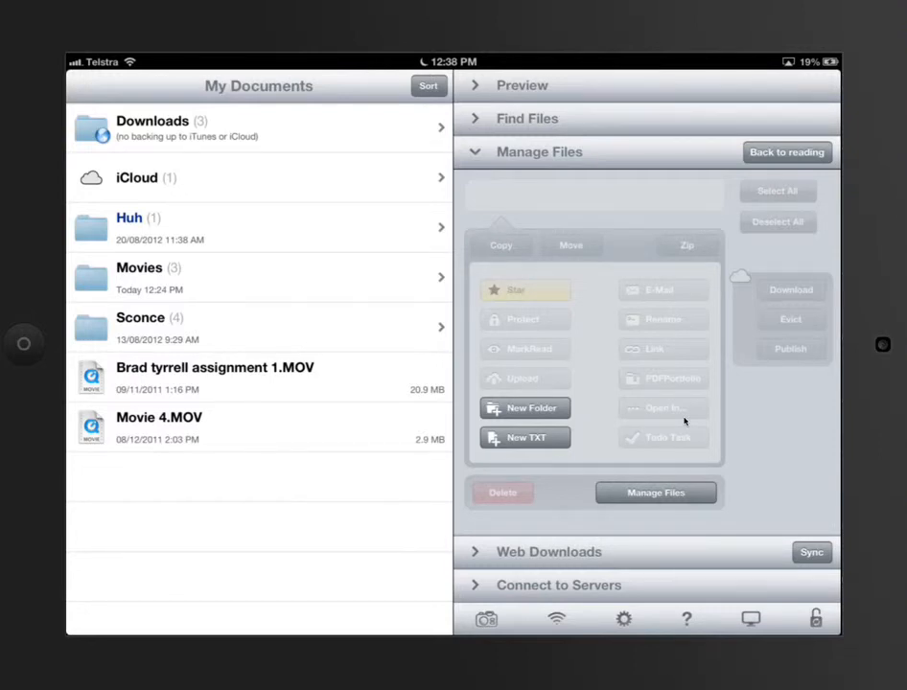
mouse_move(456, 286)
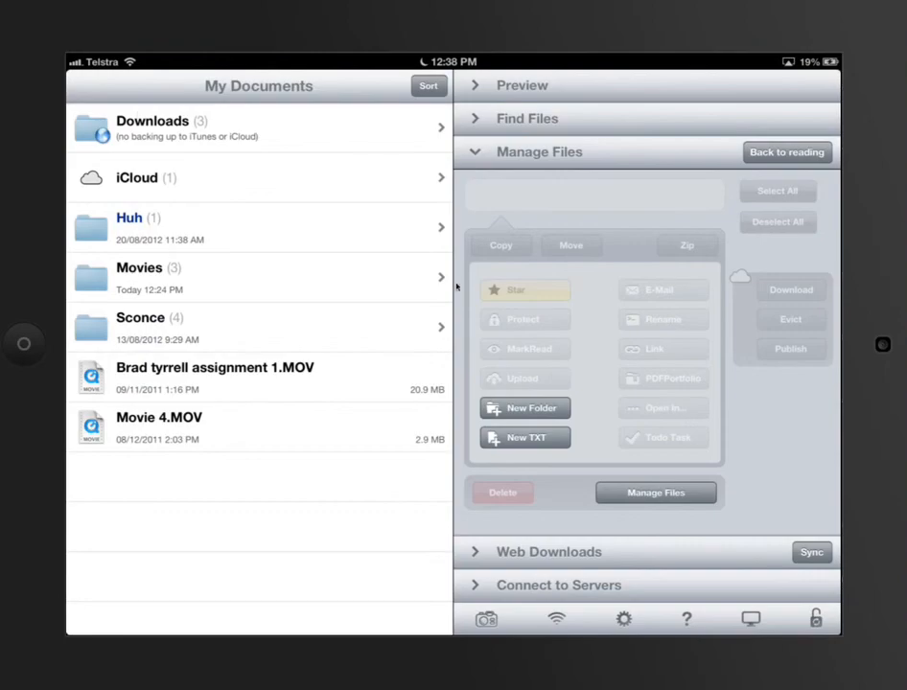